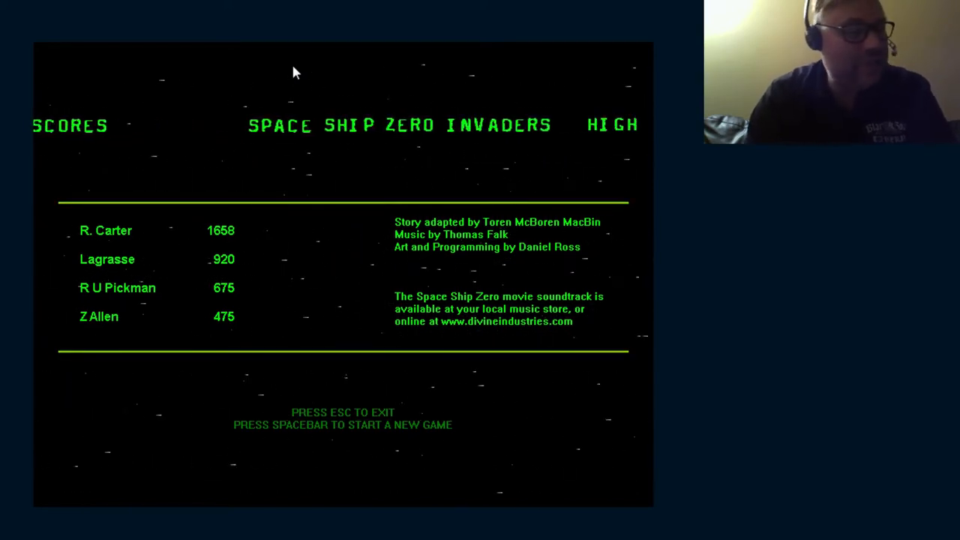
# Exit the high-score table and credits back to the Spaceship Zero title screen
pyautogui.press('space')
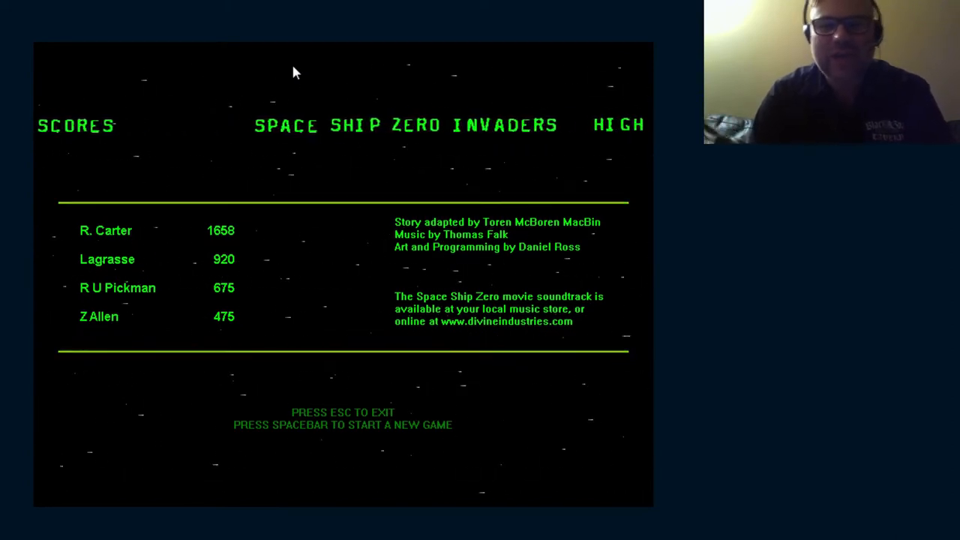
pyautogui.press('space')
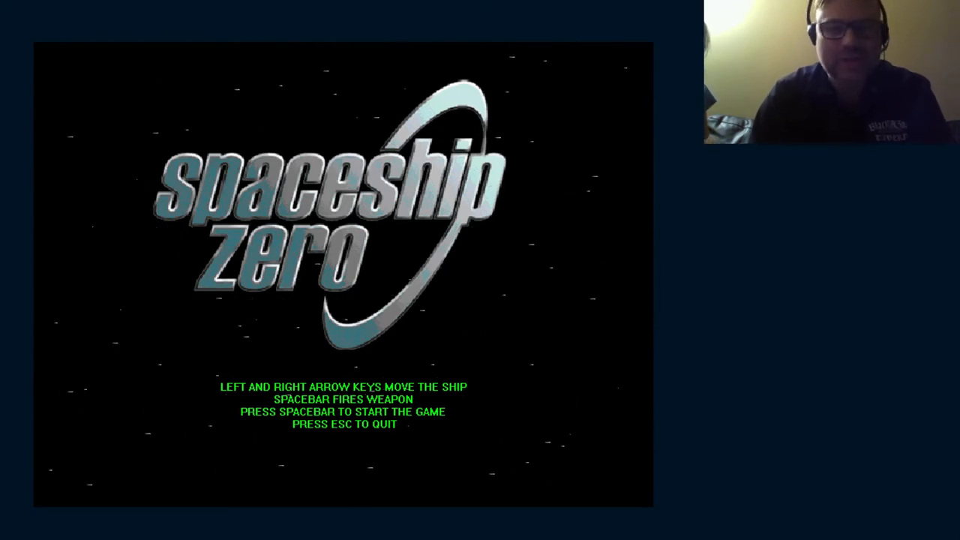
# Start a new game from the title screen so the SpaceCorp test ship prologue appears
pyautogui.press('space')
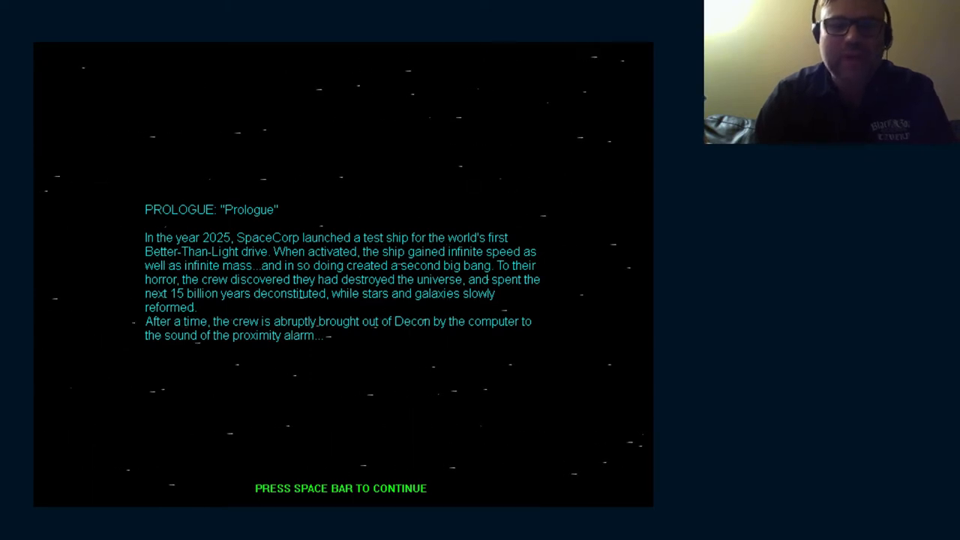
pyautogui.press('space')
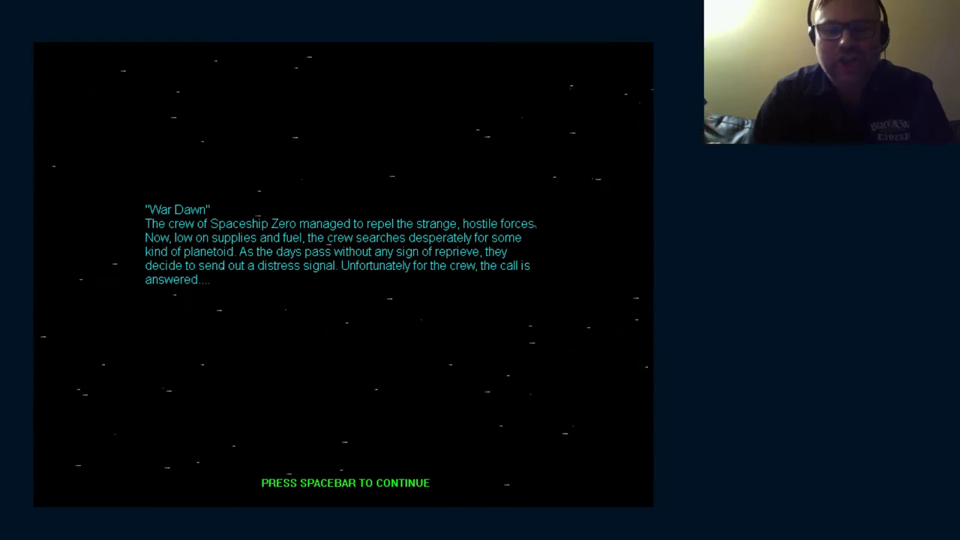
# Continue past the War Dawn chapter to 'Escape From the Slave Ship'
pyautogui.press('space')
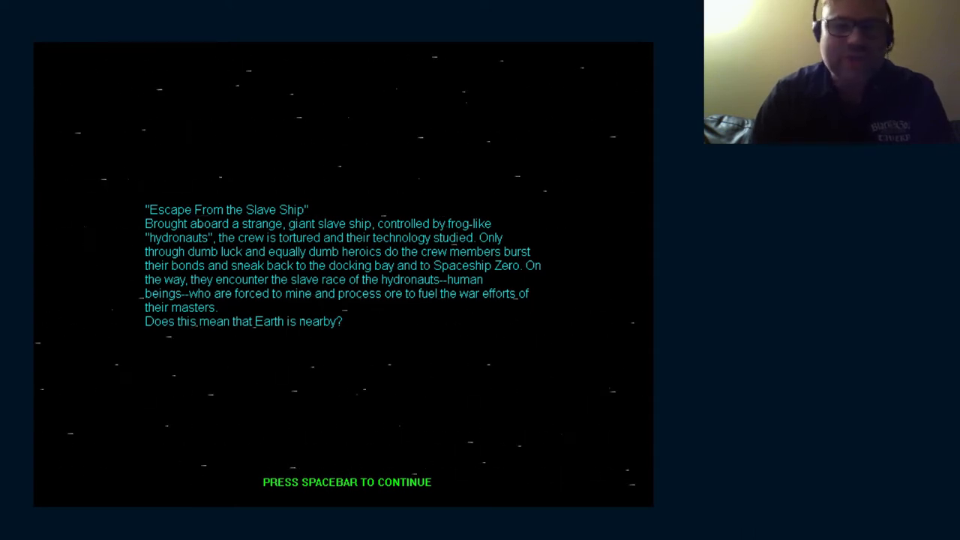
pyautogui.press('space')
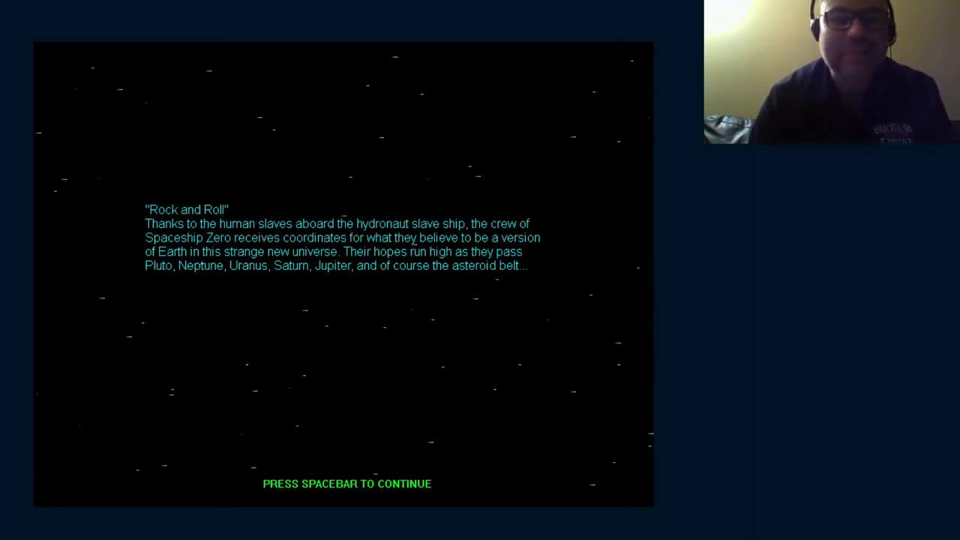
pyautogui.press('space')
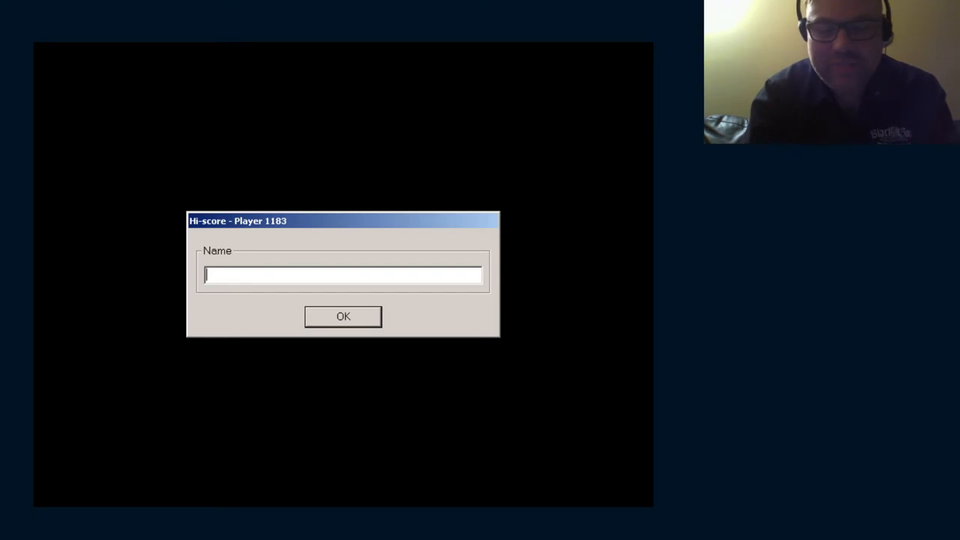
# Enter Thrillho as the hi-score name, placing it second with 1183 points
pyautogui.write('Thril')
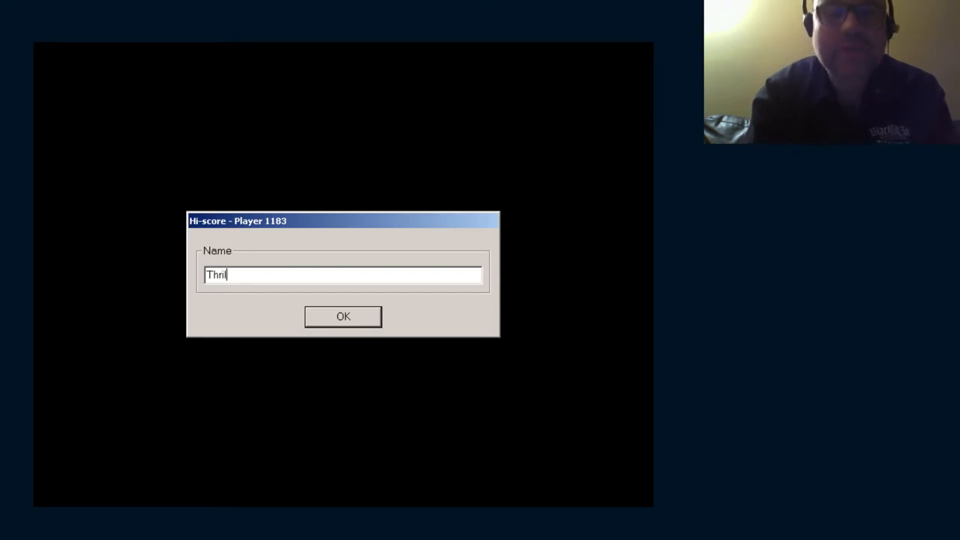
pyautogui.write('lho')
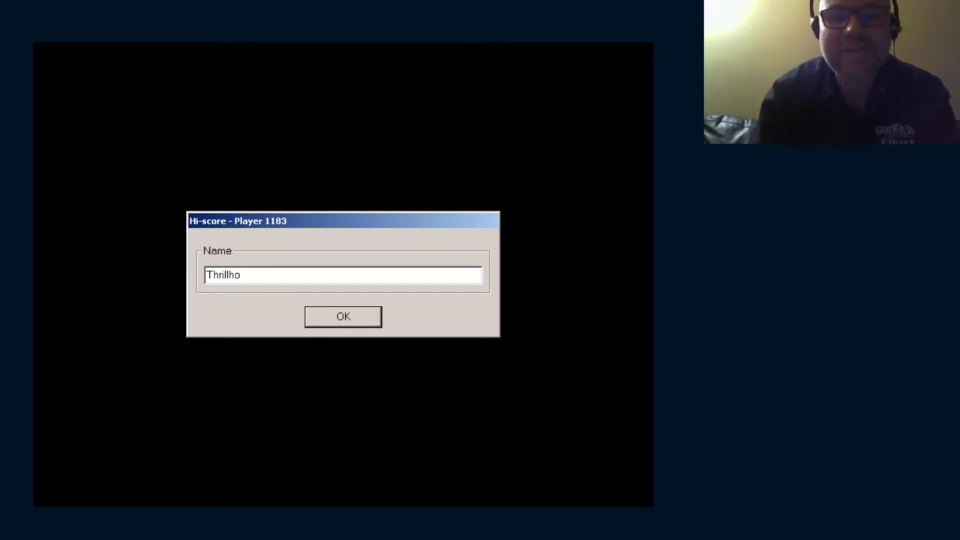
pyautogui.click(342, 315)
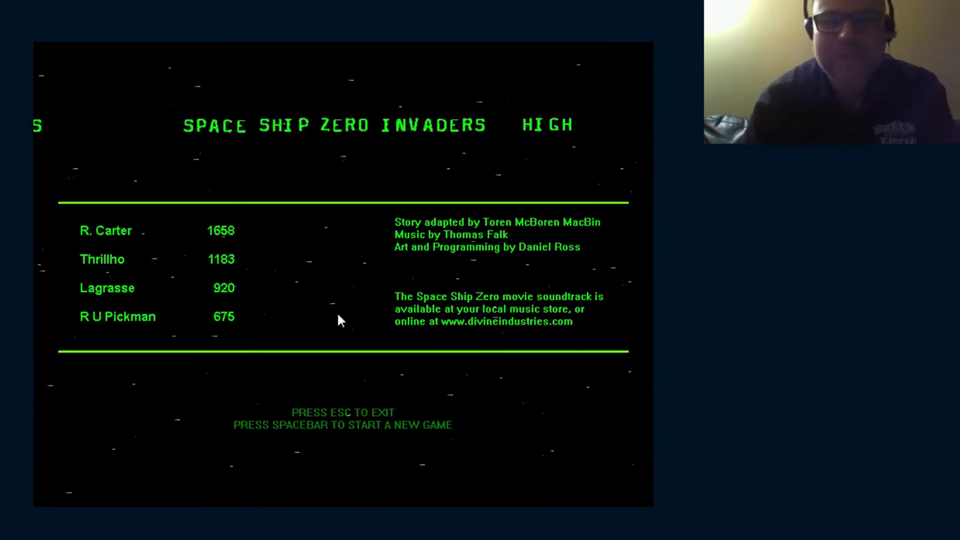
# Start a new game from the high-score table and play on past 'The Home Stretch'
pyautogui.press('space')
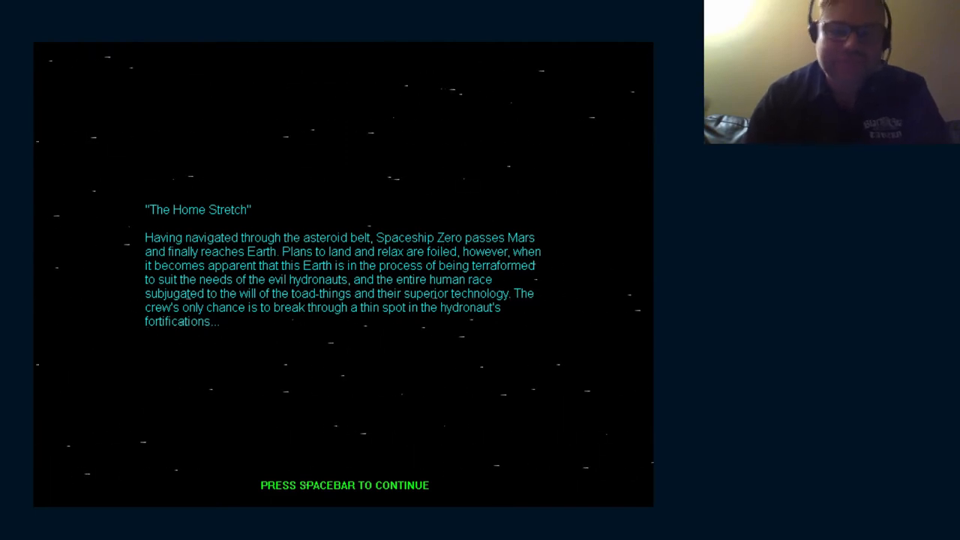
pyautogui.press('space')
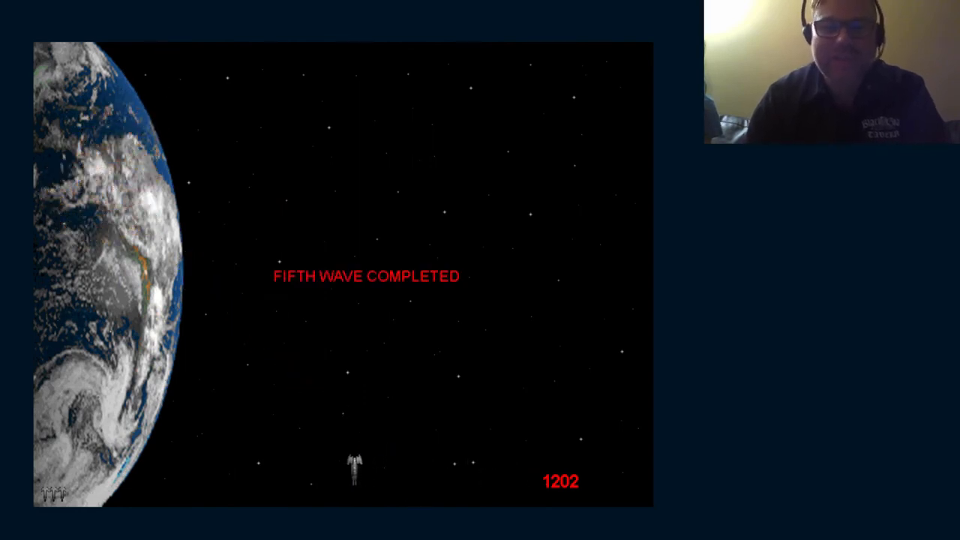
# Continue after clearing the fifth wave to 'The Faith of Adversity' chapter
pyautogui.press('space')
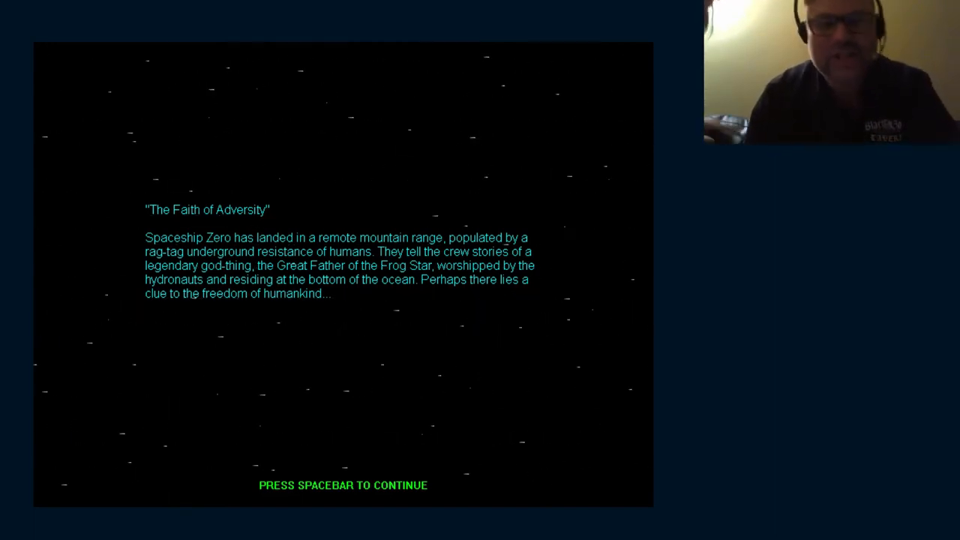
# Dismiss 'The Faith of Adversity' story and play until the 2474-point game ends
pyautogui.press('space')
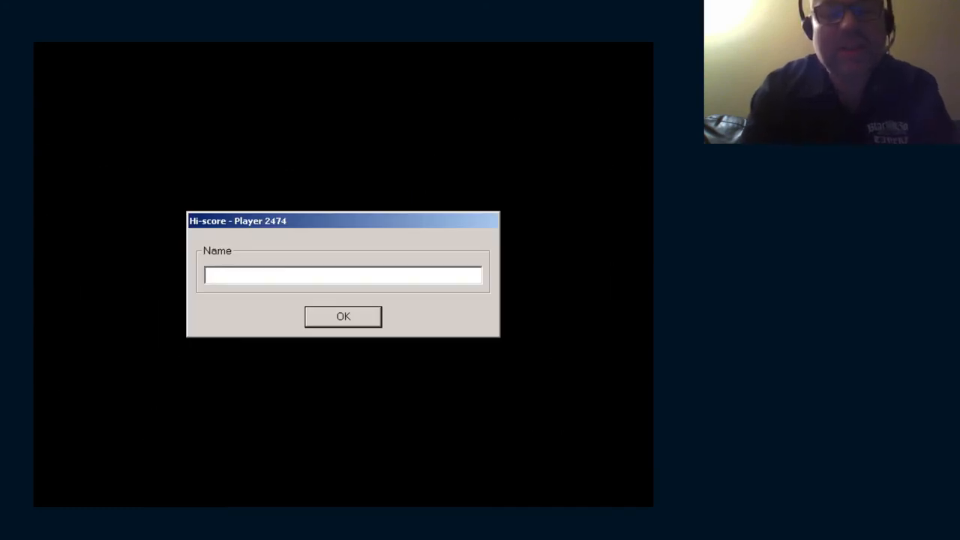
# Submit Thrillho as the name for the 2474-point high score
pyautogui.write('Thrillho')
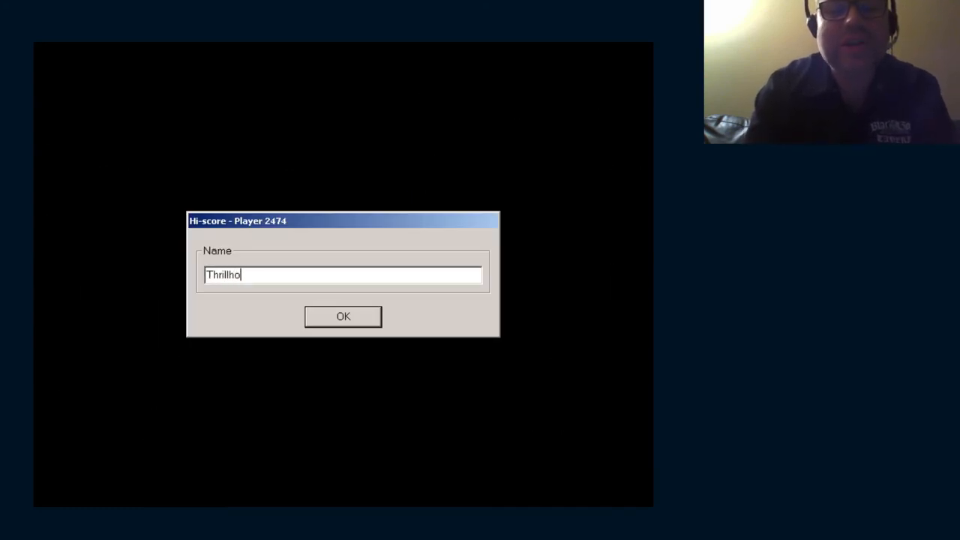
pyautogui.click(342, 316)
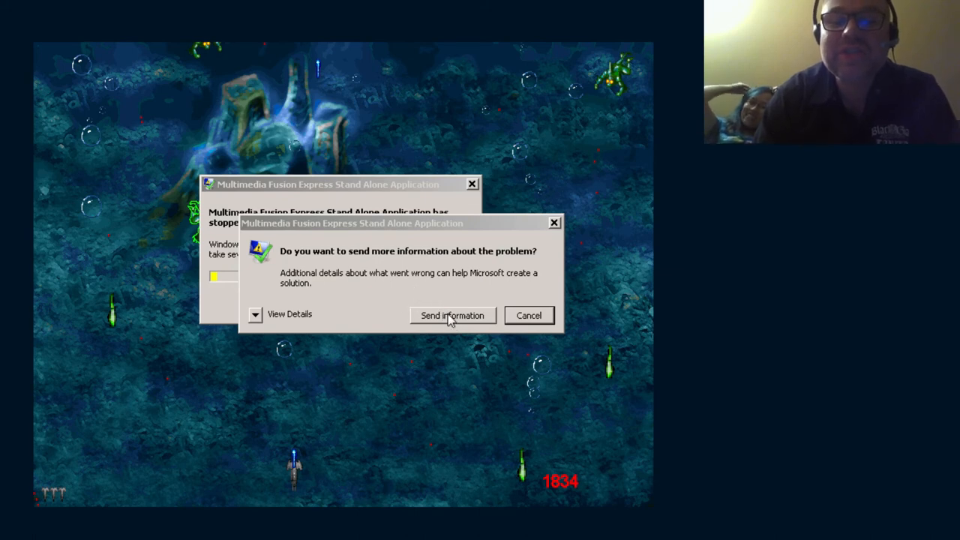
pyautogui.moveTo(529, 315)
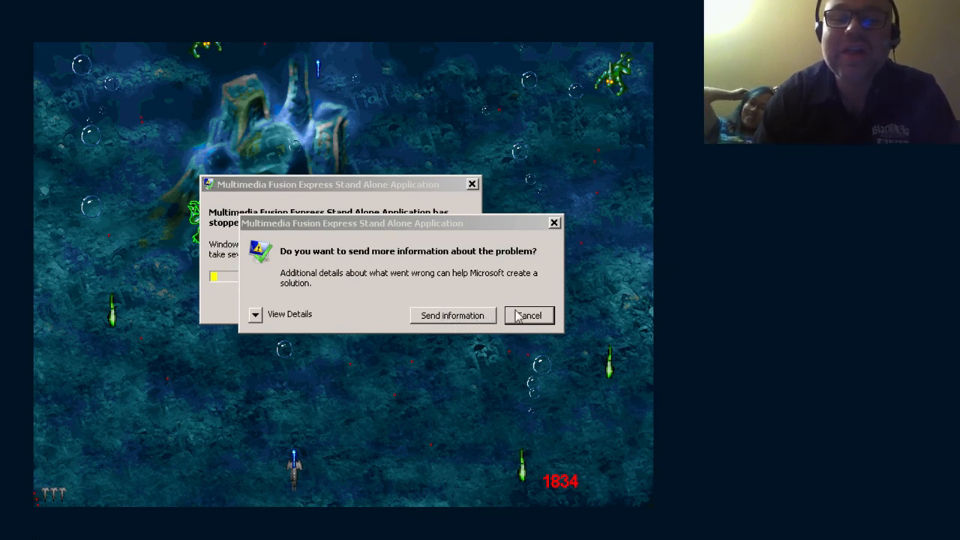
# Cancel sending more crash information to Microsoft
pyautogui.click(528, 315)
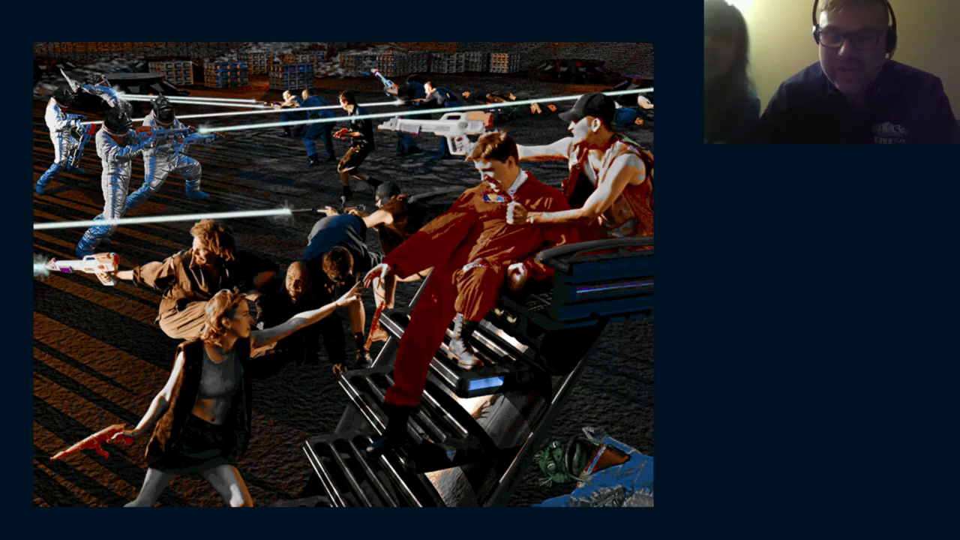
# Show the Epilogue text over the ending artwork and reach the 2774-point name entry
pyautogui.press('space')
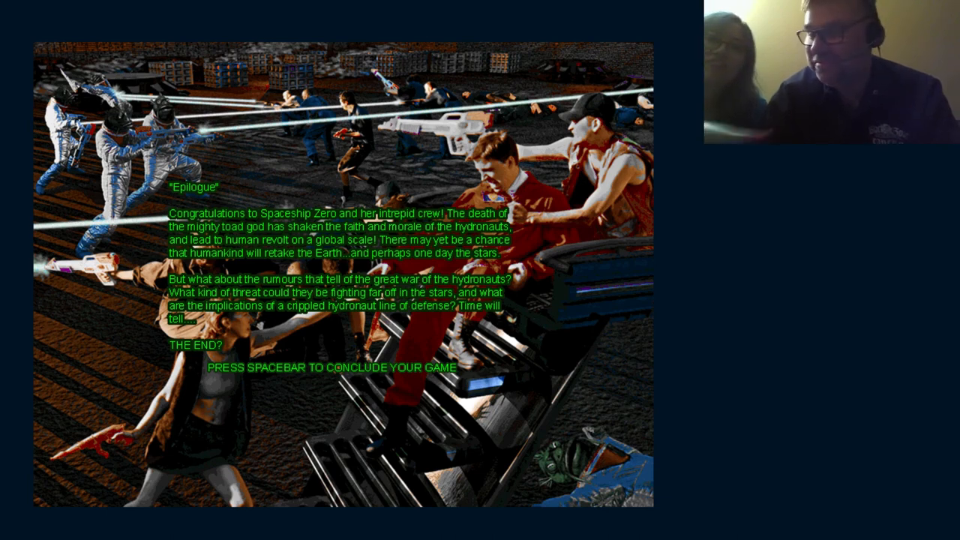
pyautogui.press('space')
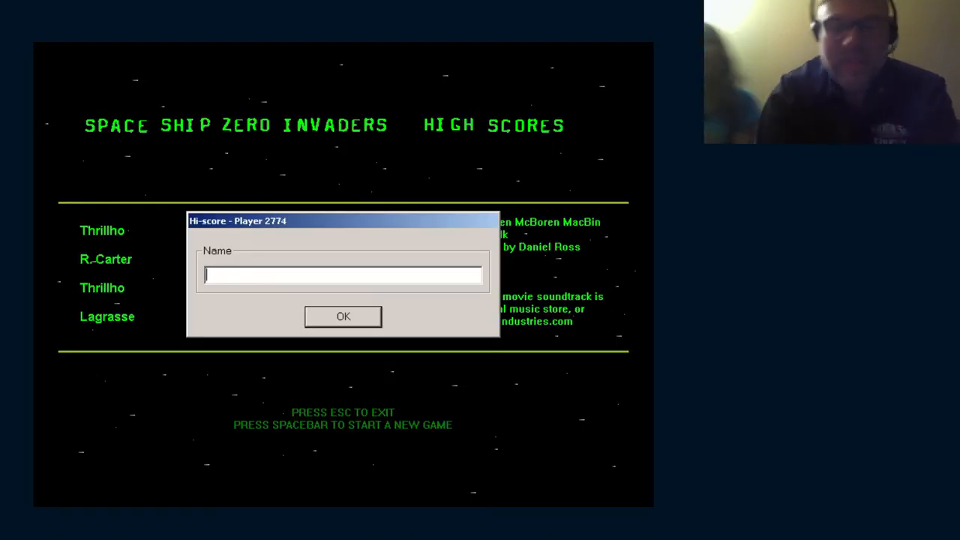
# Enter 'Thrillho' on the high-score table for the 2774 score and start a new game
pyautogui.write('T')
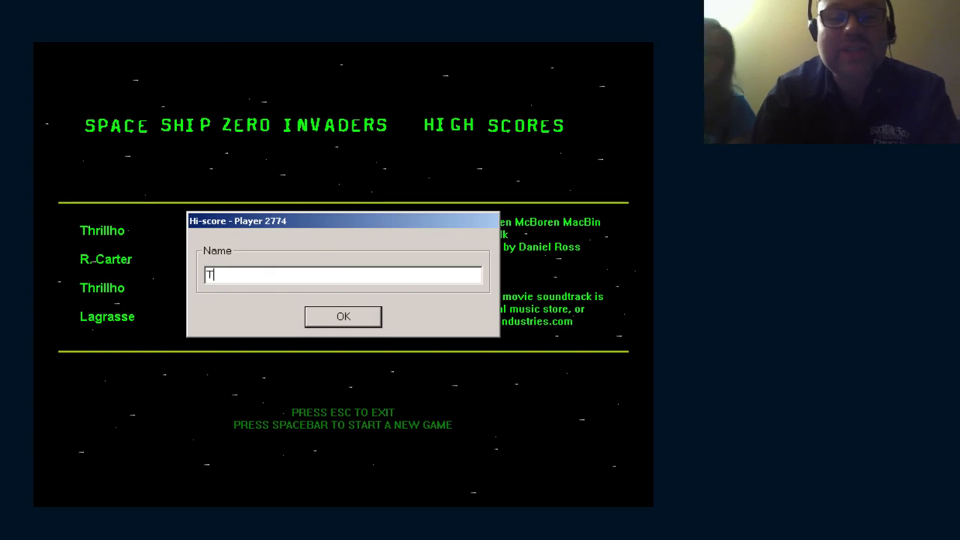
pyautogui.write('hrillh')
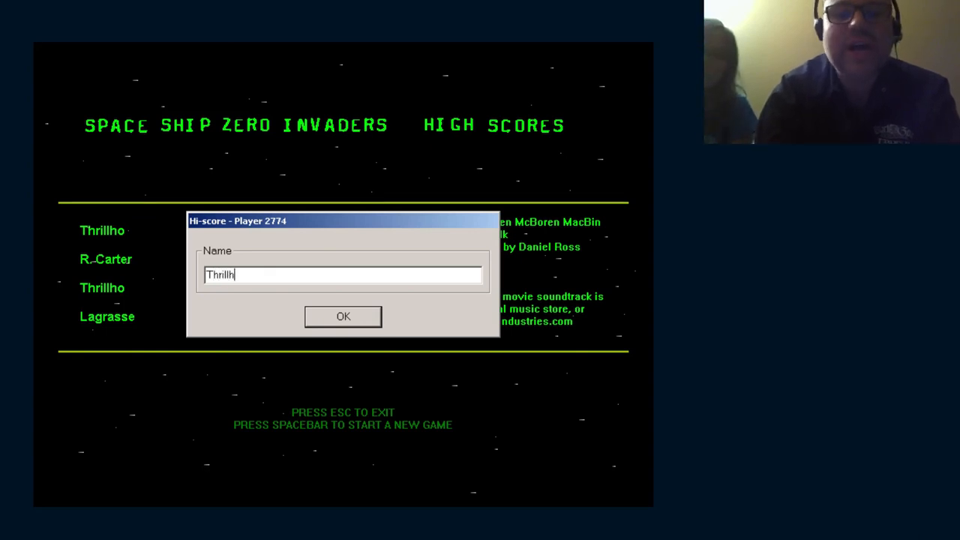
pyautogui.write('o')
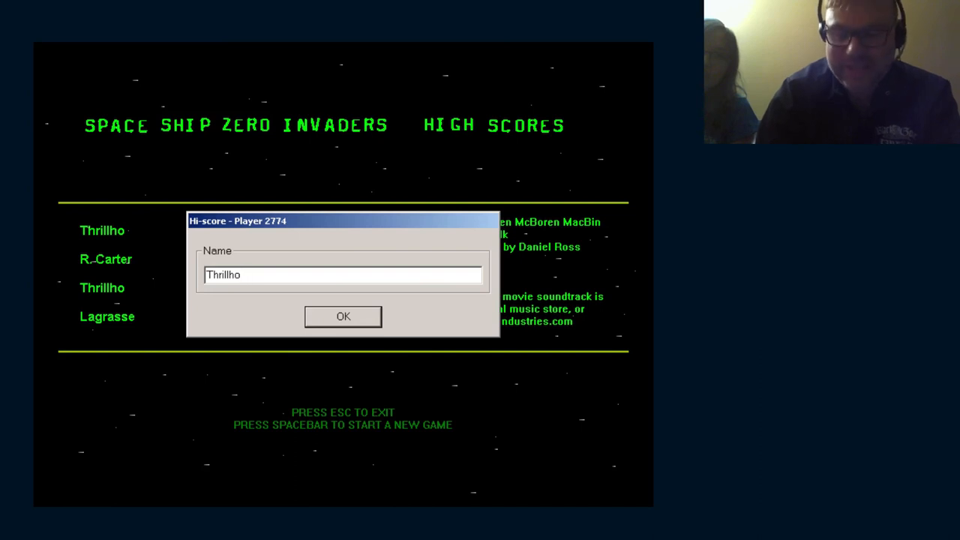
pyautogui.click(342, 315)
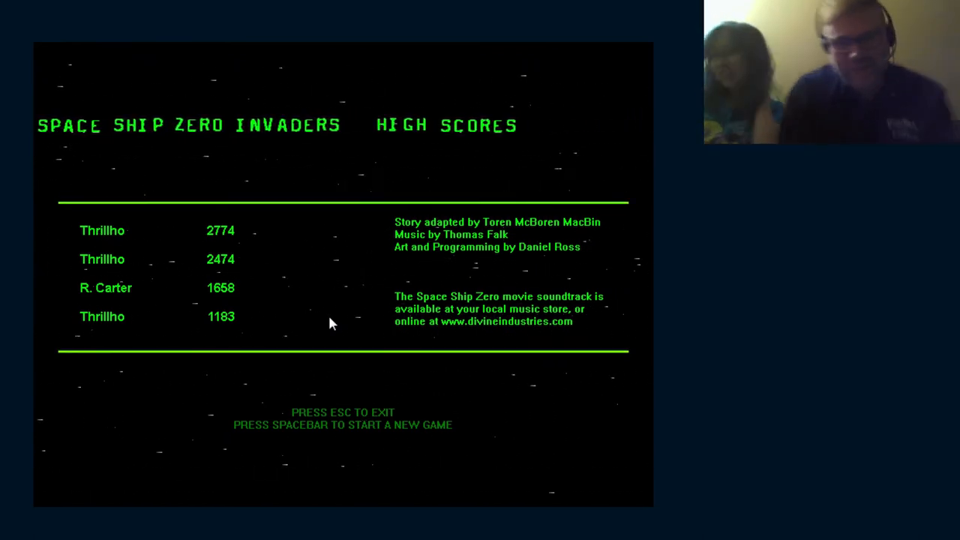
pyautogui.press('space')
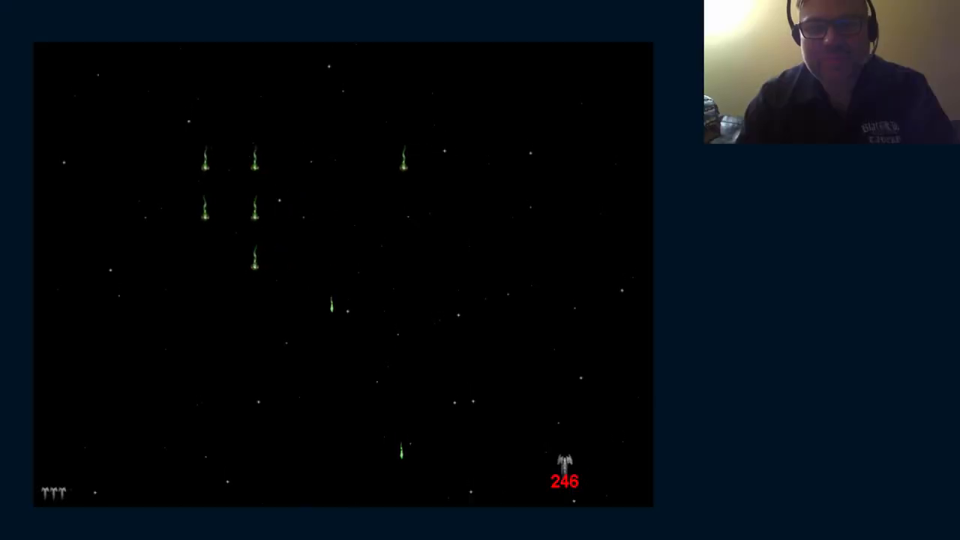